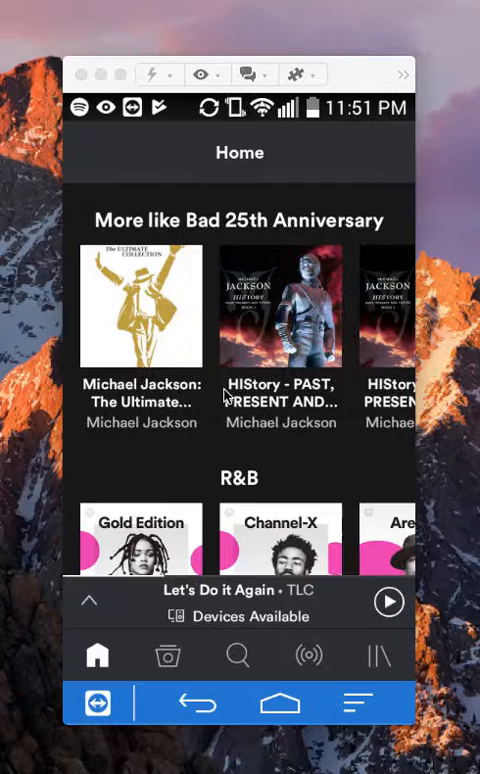
pyautogui.moveTo(392, 668)
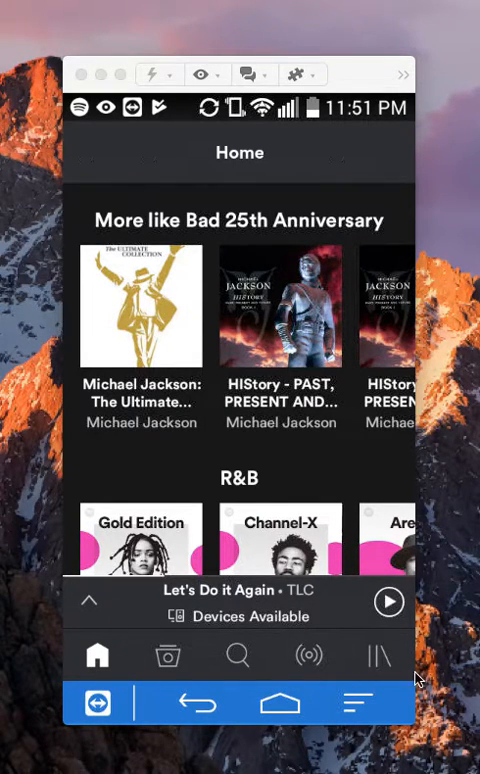
pyautogui.moveTo(364, 660)
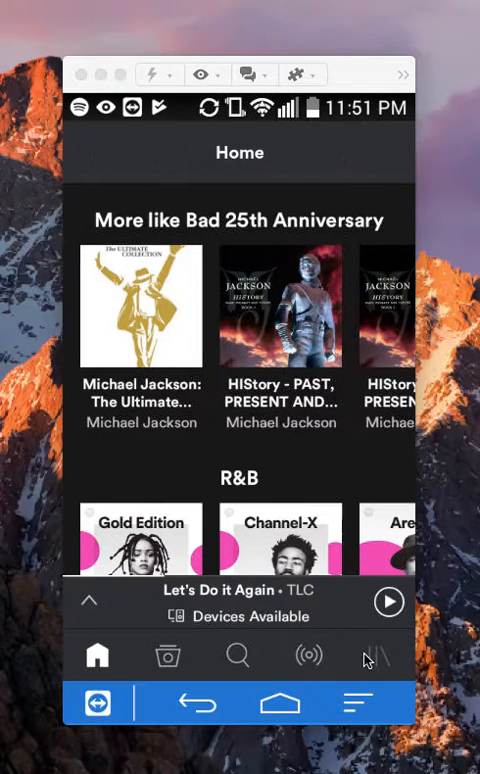
# Switch from the Home feed to Your Library with its playlists, songs, albums and podcasts
pyautogui.click(378, 656)
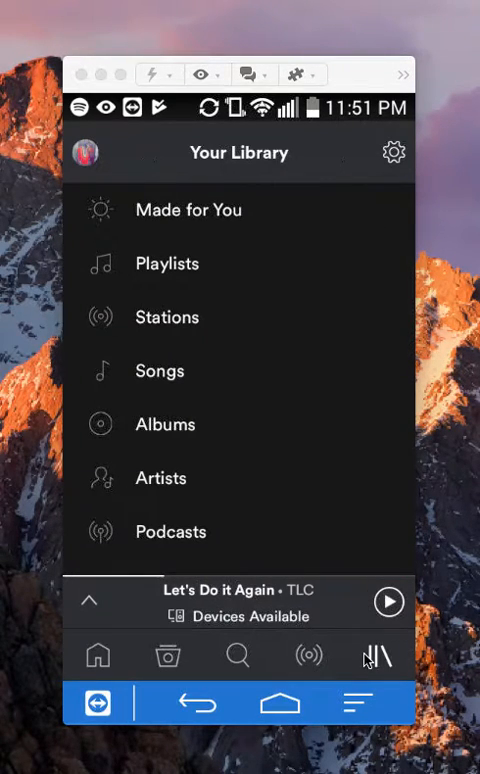
pyautogui.moveTo(420, 188)
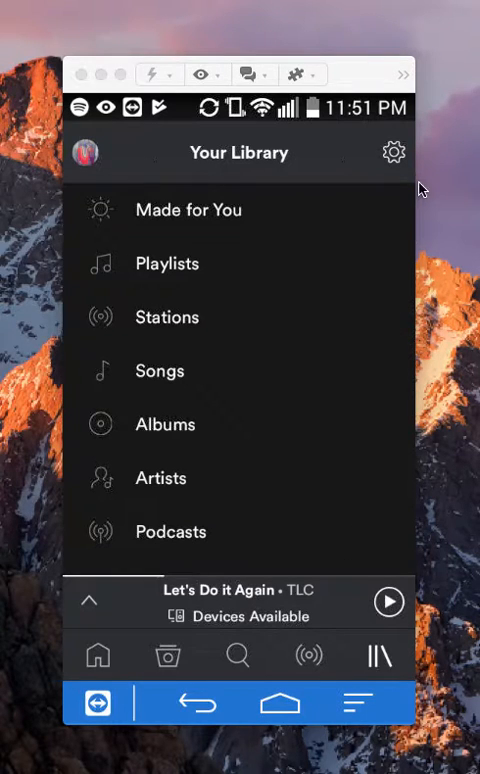
pyautogui.moveTo(416, 116)
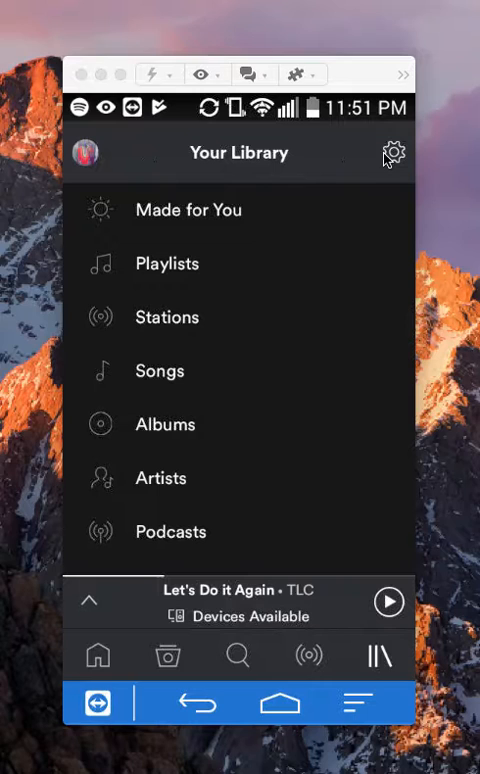
# Reach the Music Quality settings showing Streaming at Automatic and Download at Normal
pyautogui.click(394, 152)
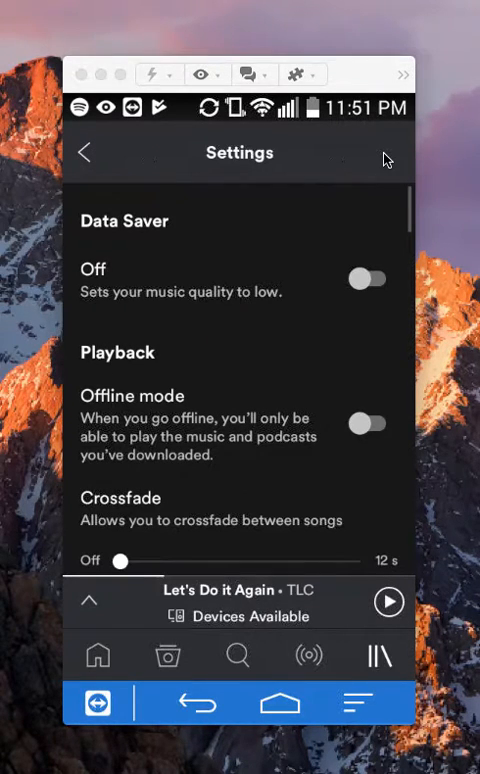
pyautogui.scroll(-3)
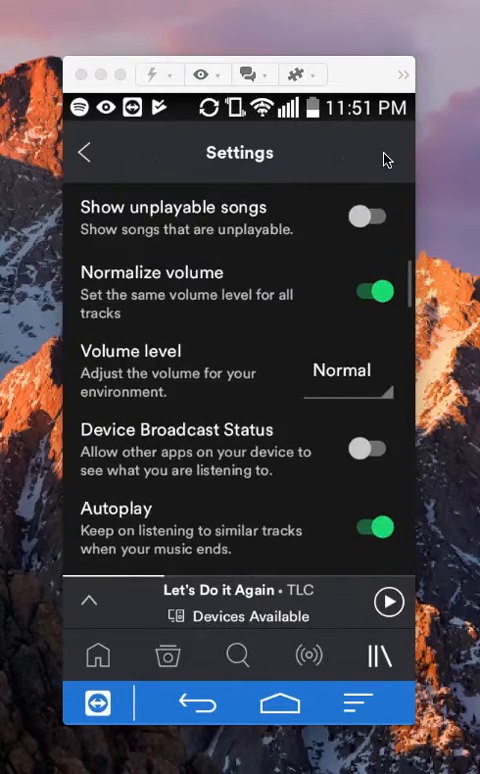
pyautogui.scroll(3)
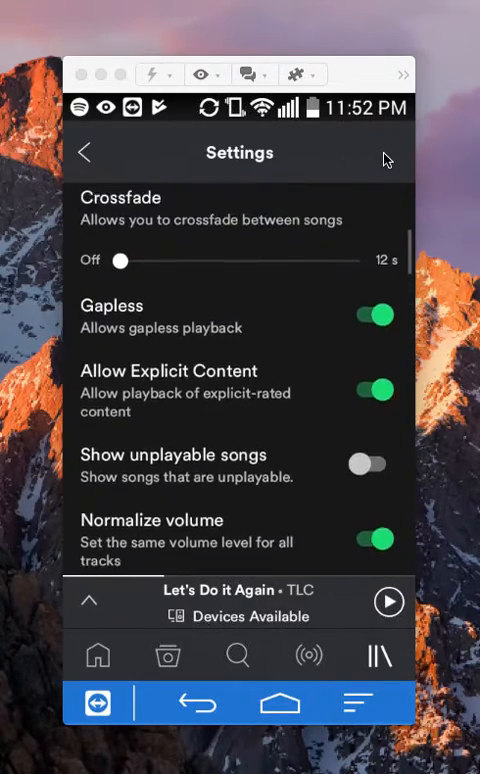
pyautogui.scroll(-3)
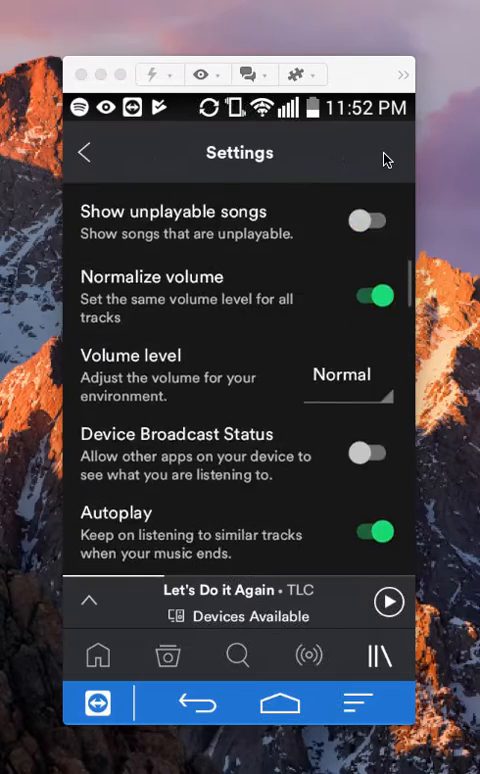
pyautogui.scroll(-3)
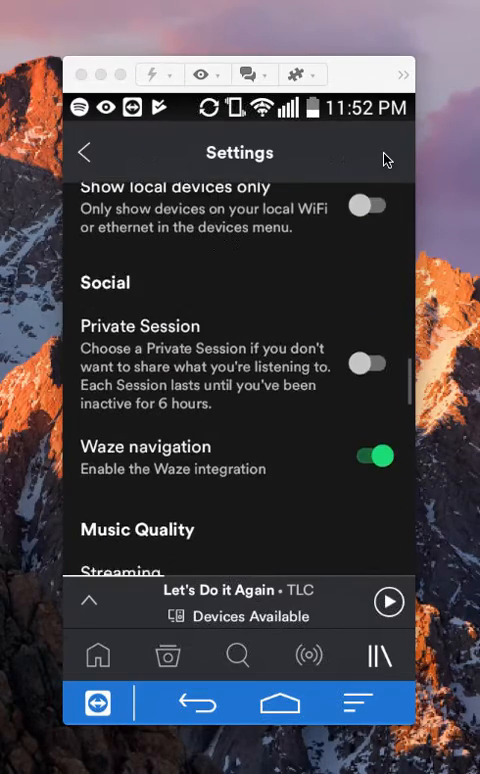
pyautogui.scroll(-3)
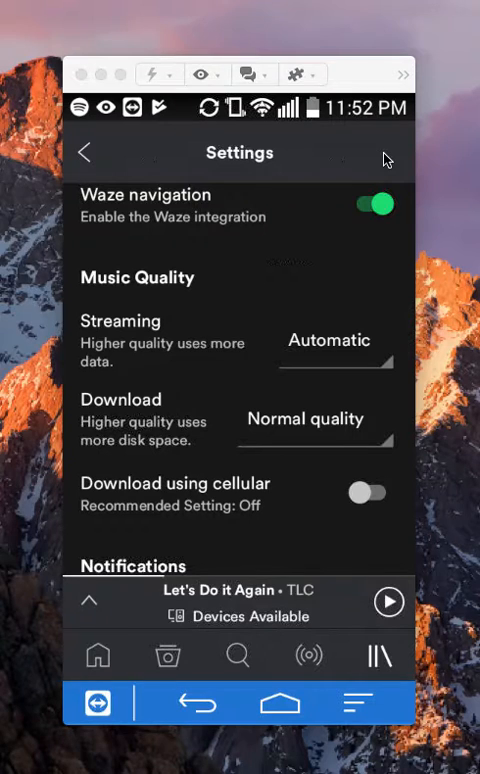
pyautogui.click(328, 340)
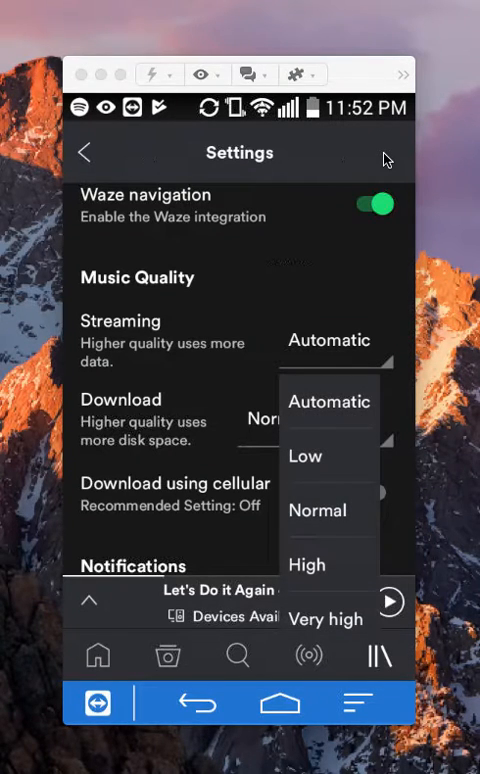
pyautogui.moveTo(424, 250)
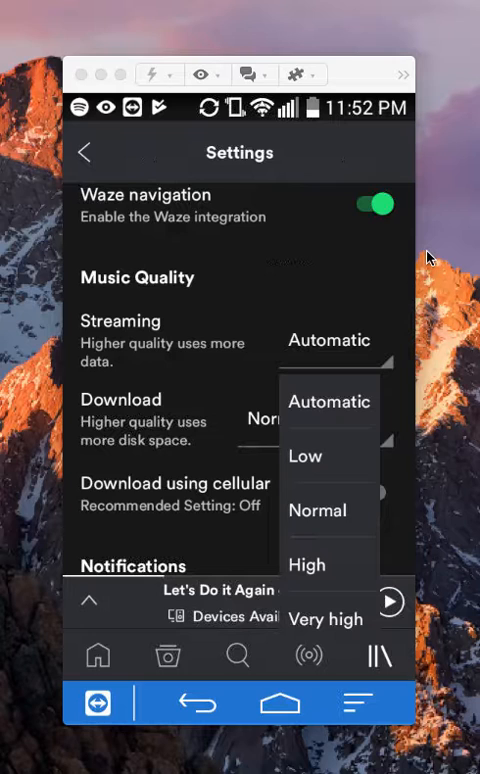
pyautogui.click(316, 510)
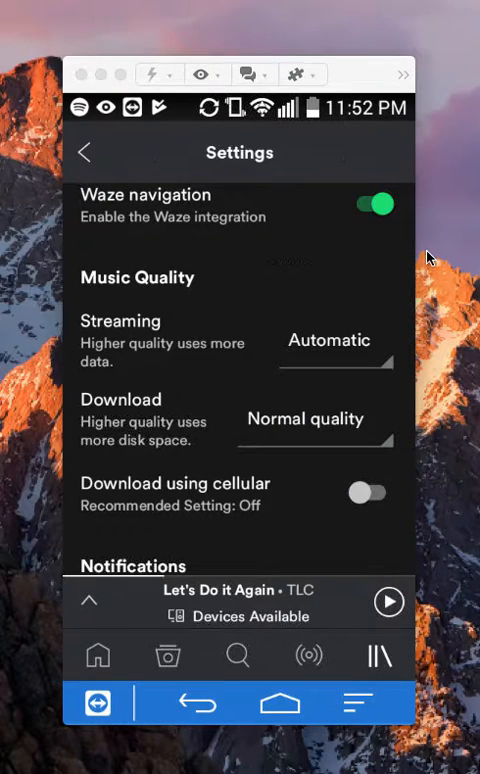